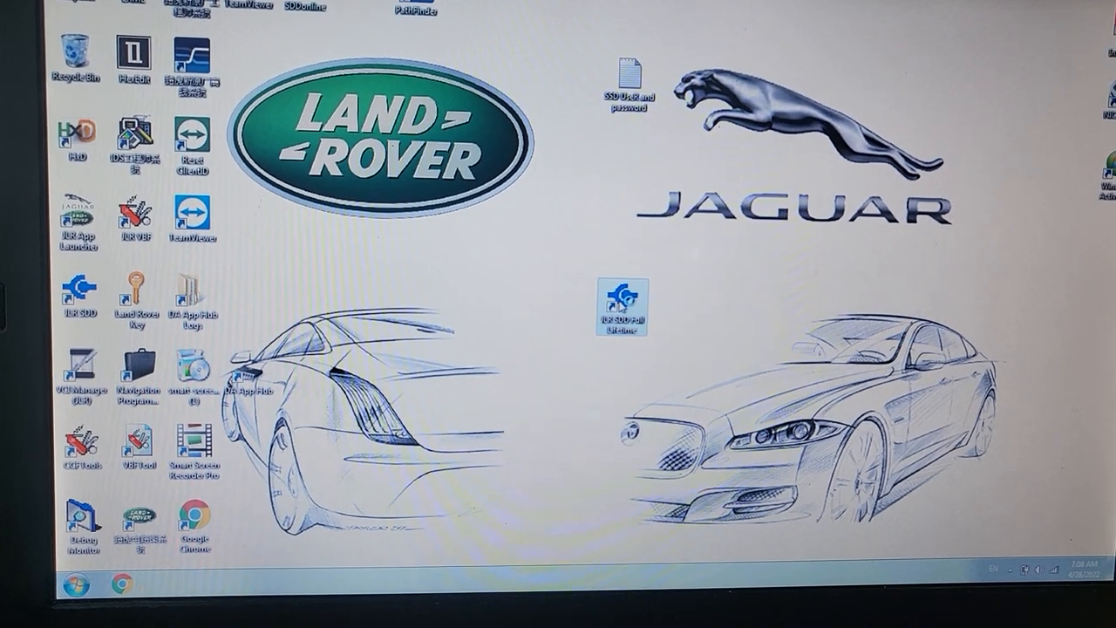
Launch the SDD diagnostic software from its desktop shortcut, reaching the safety warnings page.
double_click(621, 303)
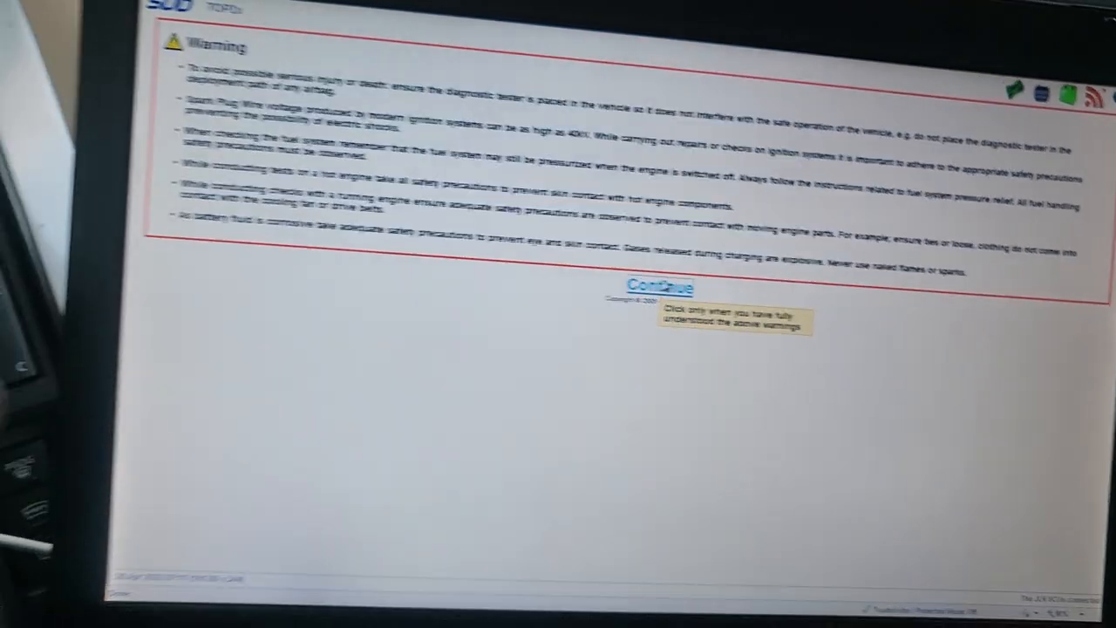
Continue past the safety warnings and run Auto VIN Read to identify the vehicle.
click(659, 286)
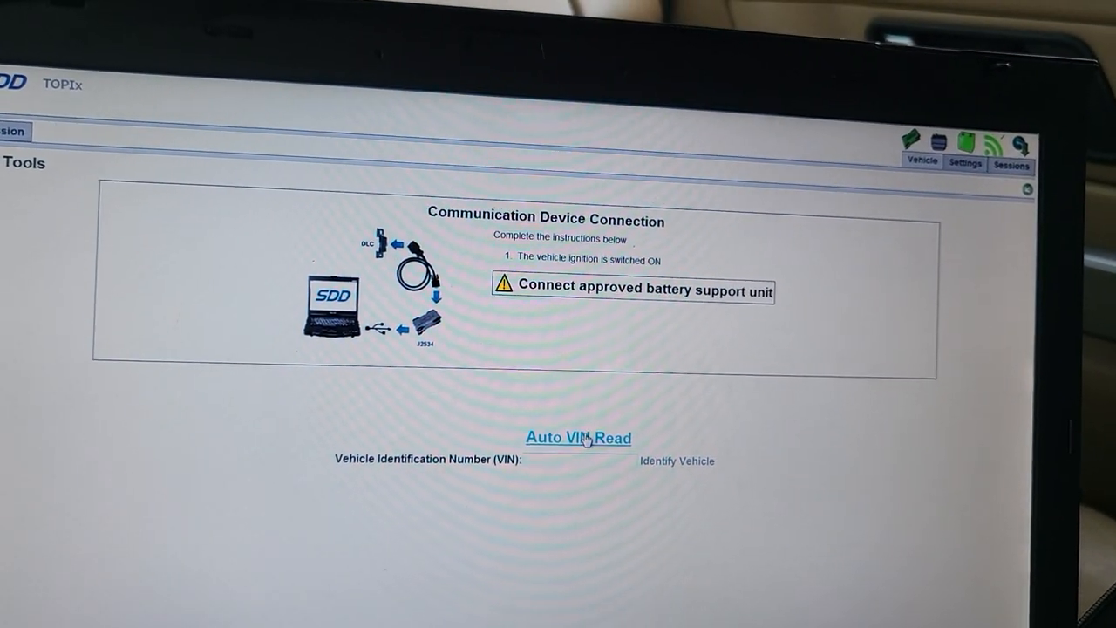
click(579, 436)
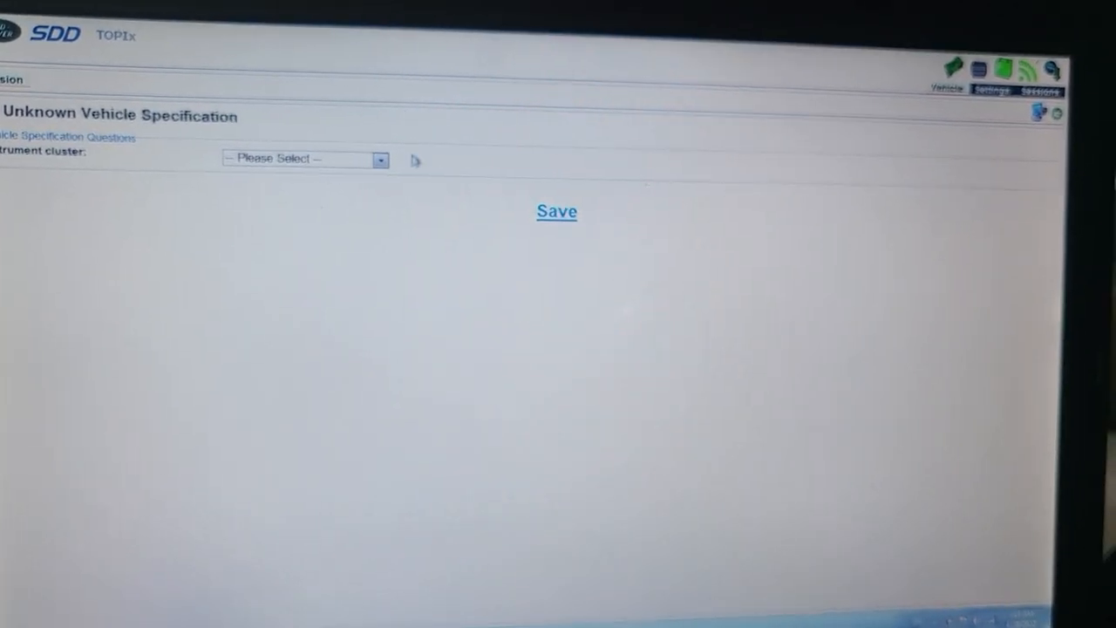
Set the instrument cluster to Low line instrument cluster and save the answer.
click(380, 159)
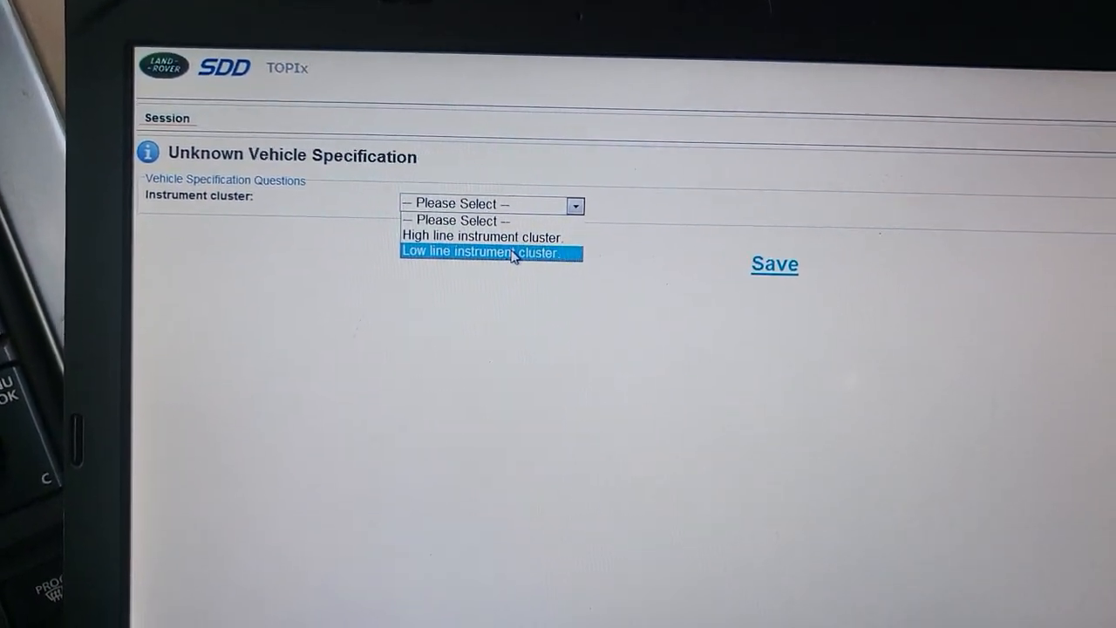
click(479, 251)
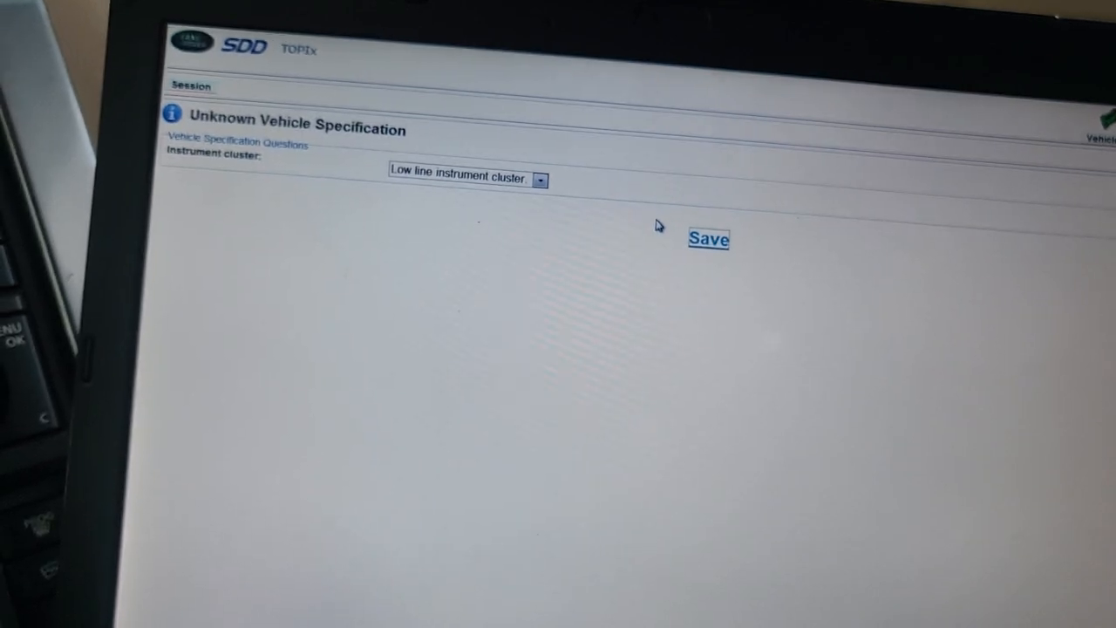
mouse_move(708, 237)
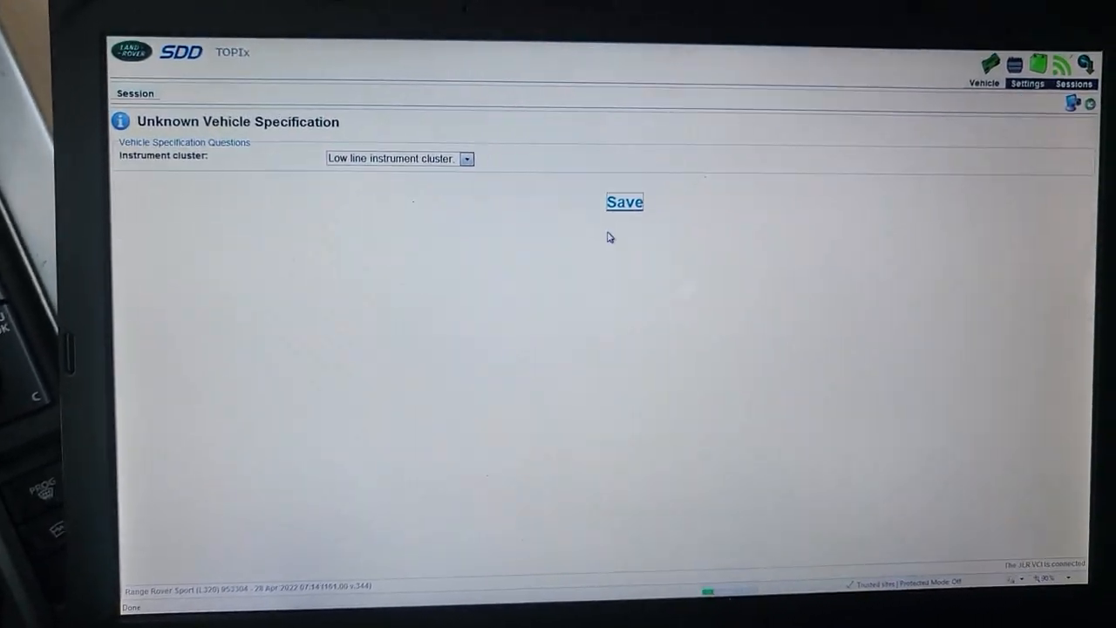
click(625, 203)
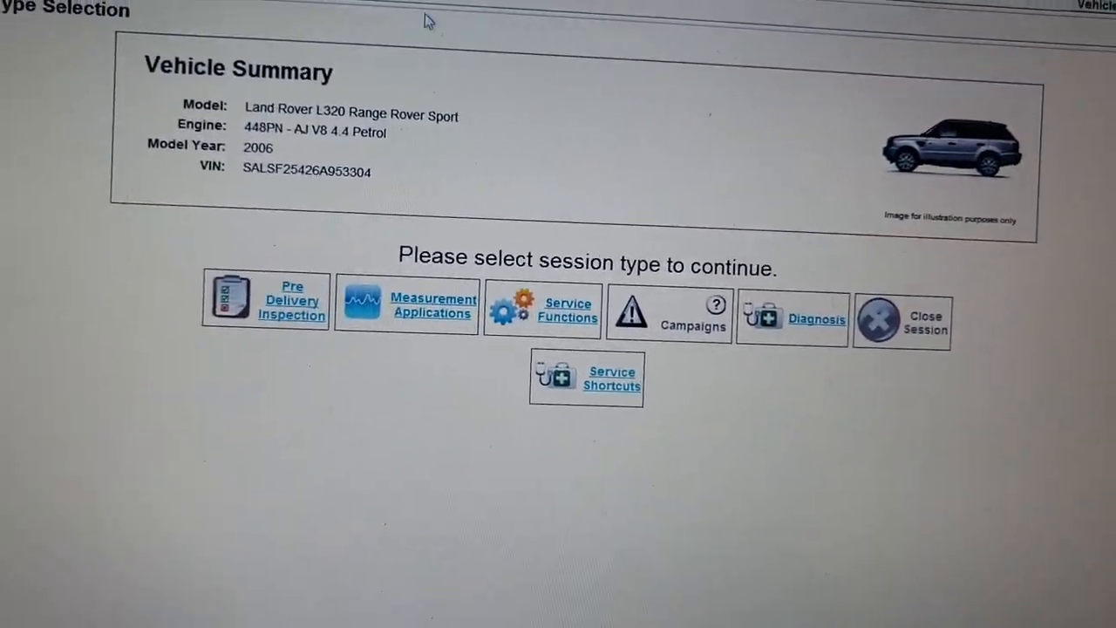
Choose Service Functions as the session type for the 2006 Range Rover Sport.
scroll(down, 3)
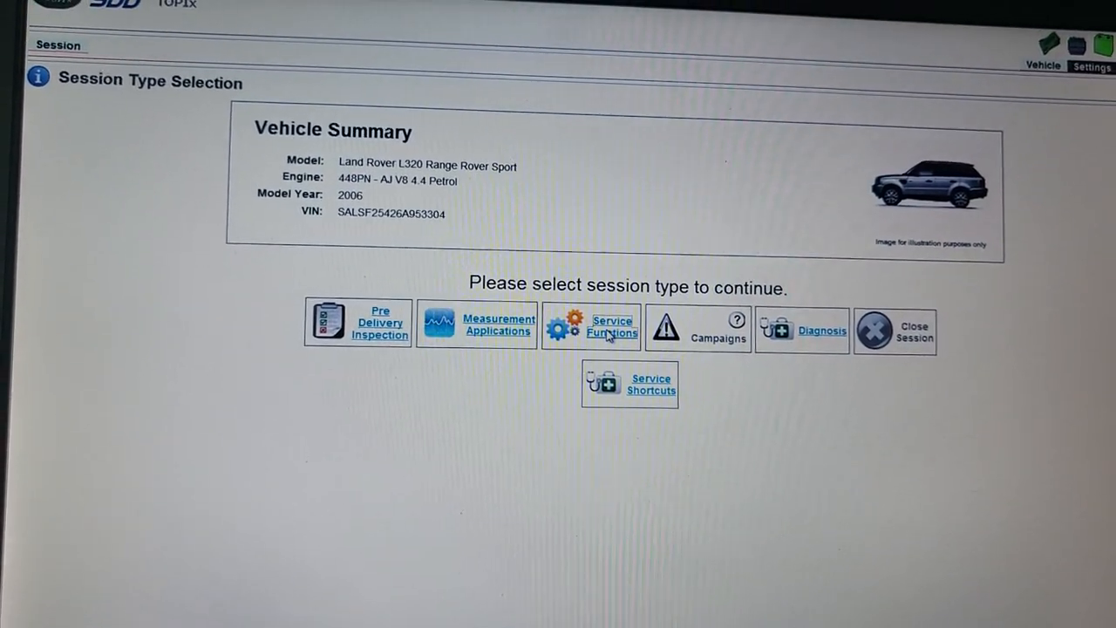
click(591, 327)
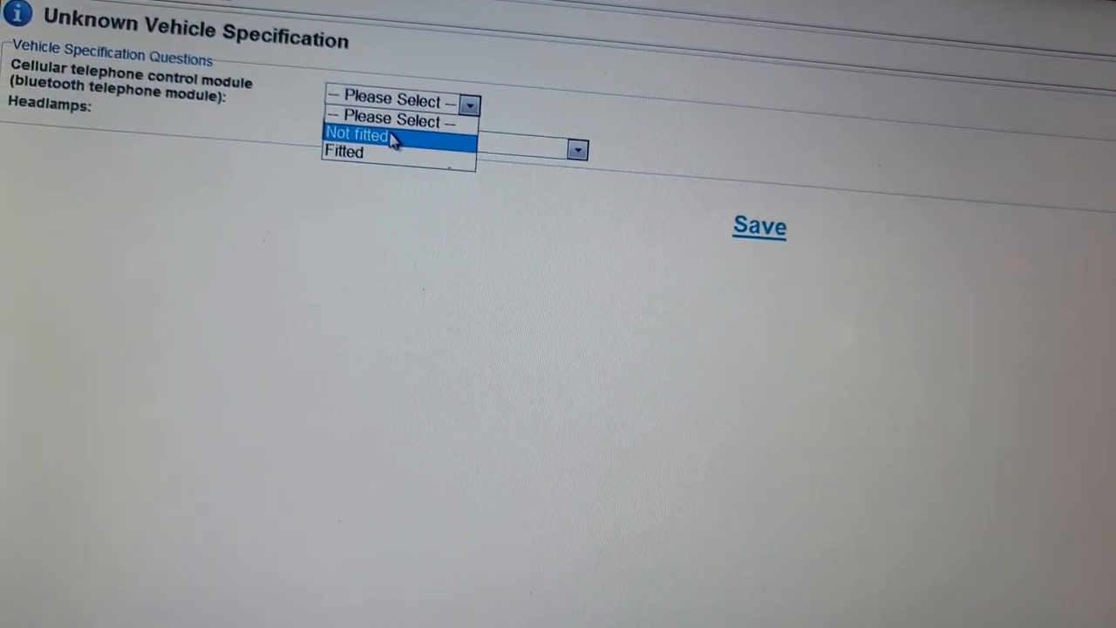
mouse_move(348, 131)
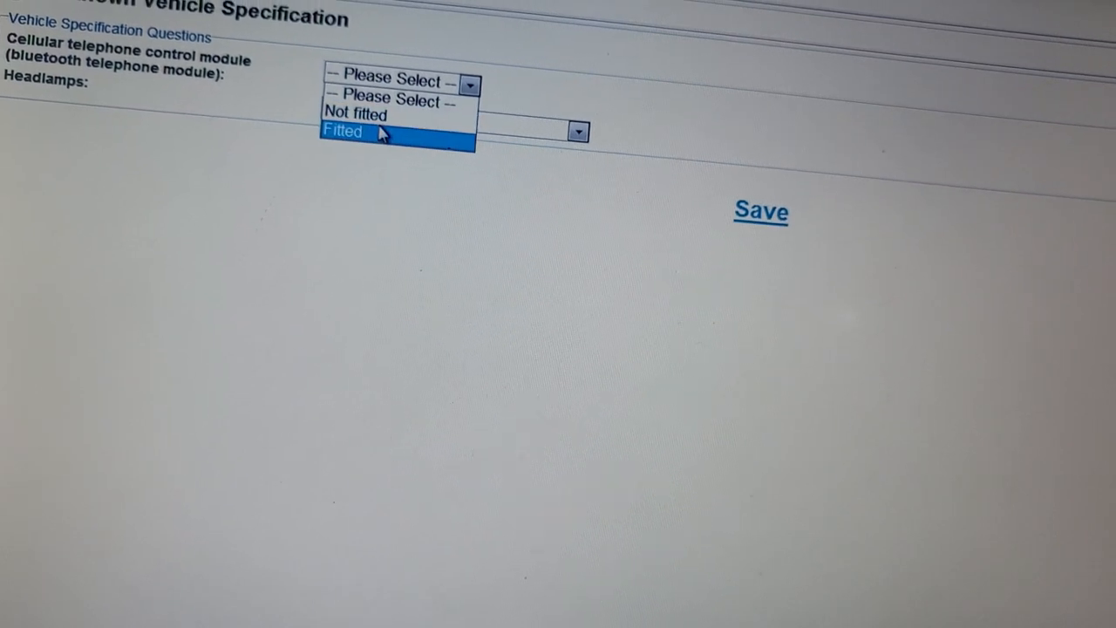
Set the cellular telephone module to Fitted and headlamps to Adaptive front lighting system, then save.
click(342, 130)
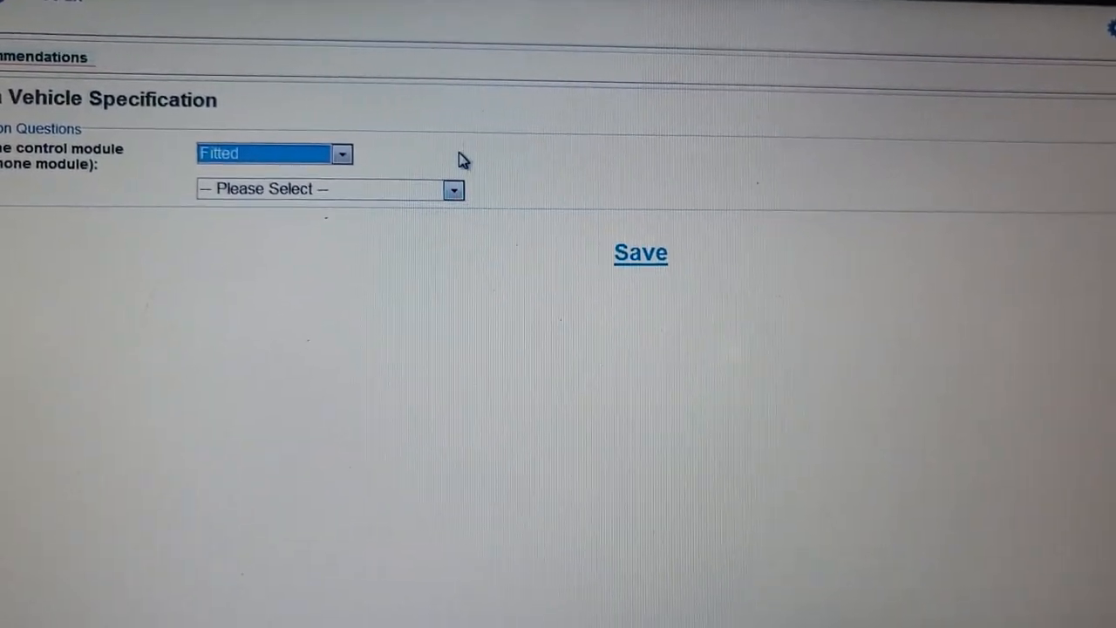
click(453, 188)
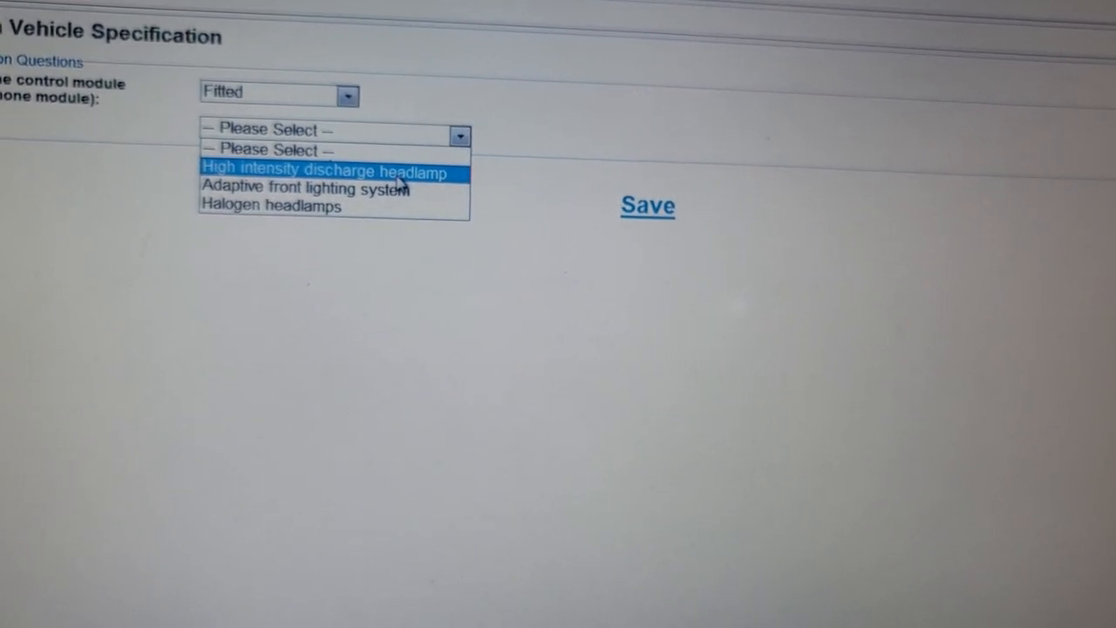
click(305, 186)
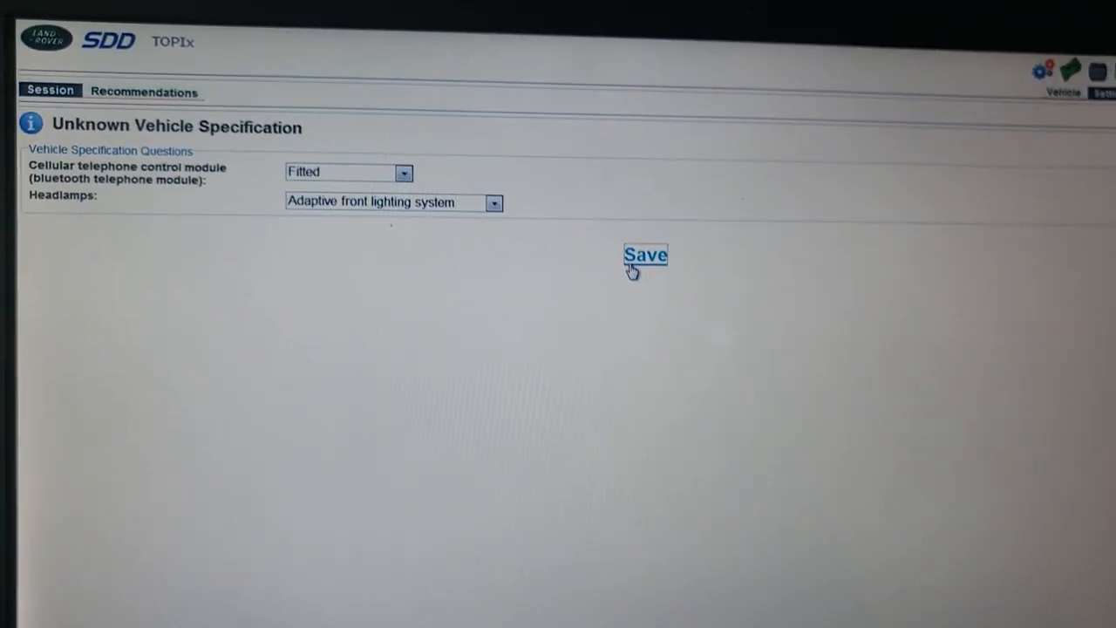
click(645, 255)
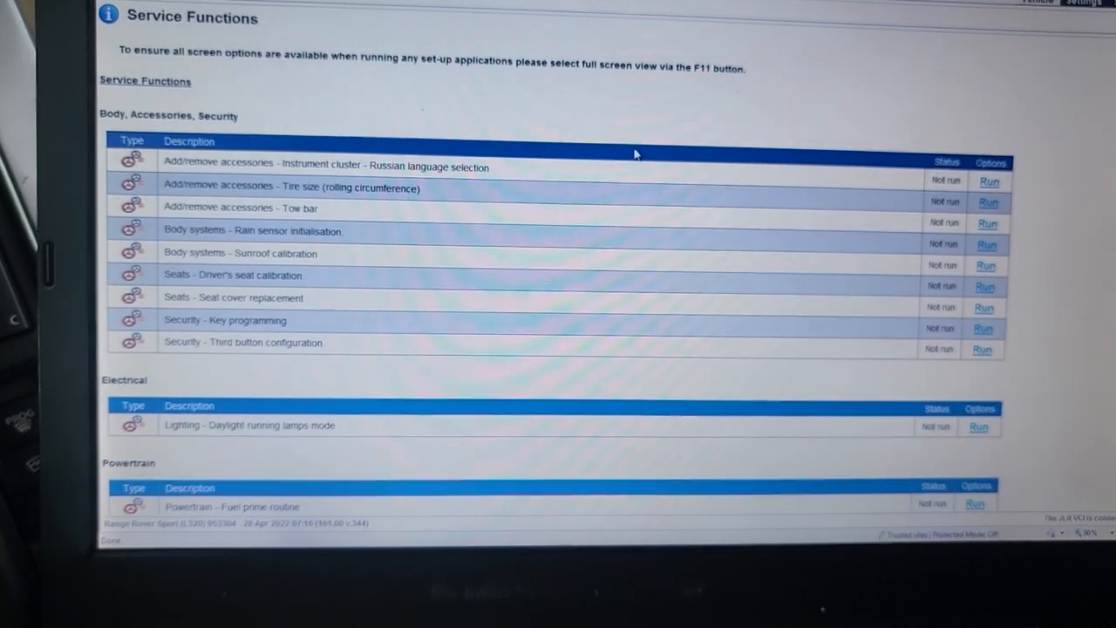
Scroll the Service Functions list down to Programs > Electrical, Configure new modules - Body control module.
scroll(up, 3)
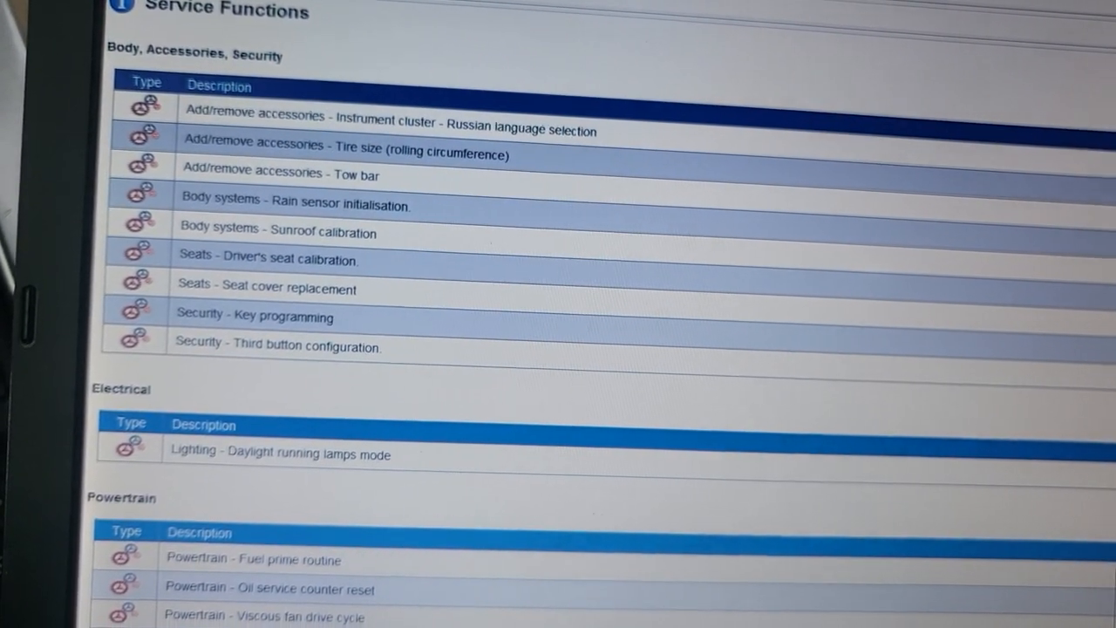
scroll(down, 3)
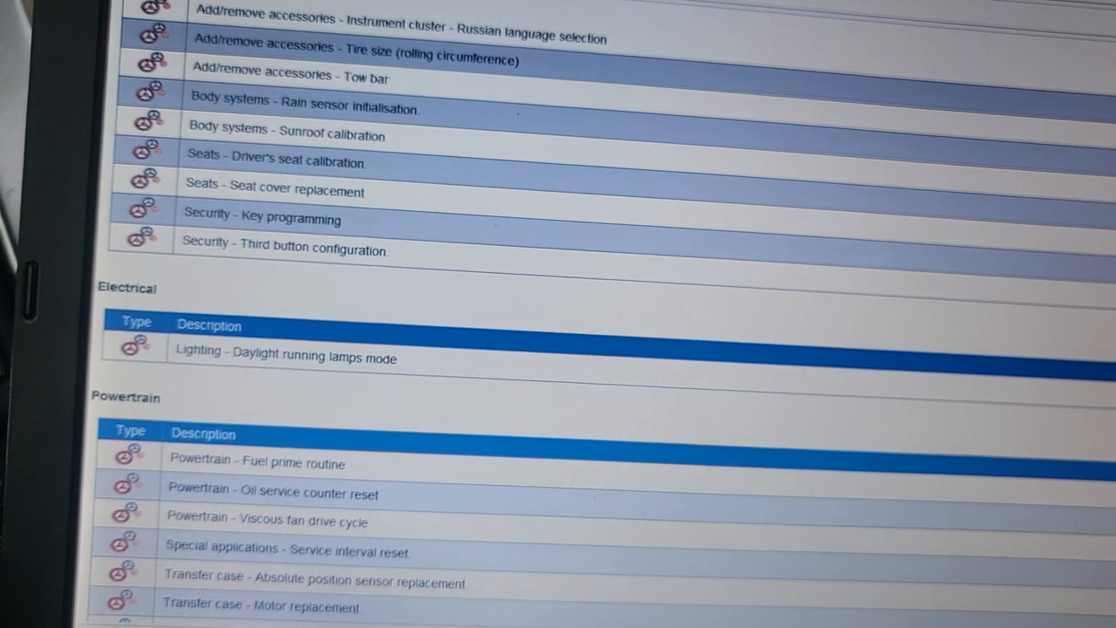
scroll(down, 3)
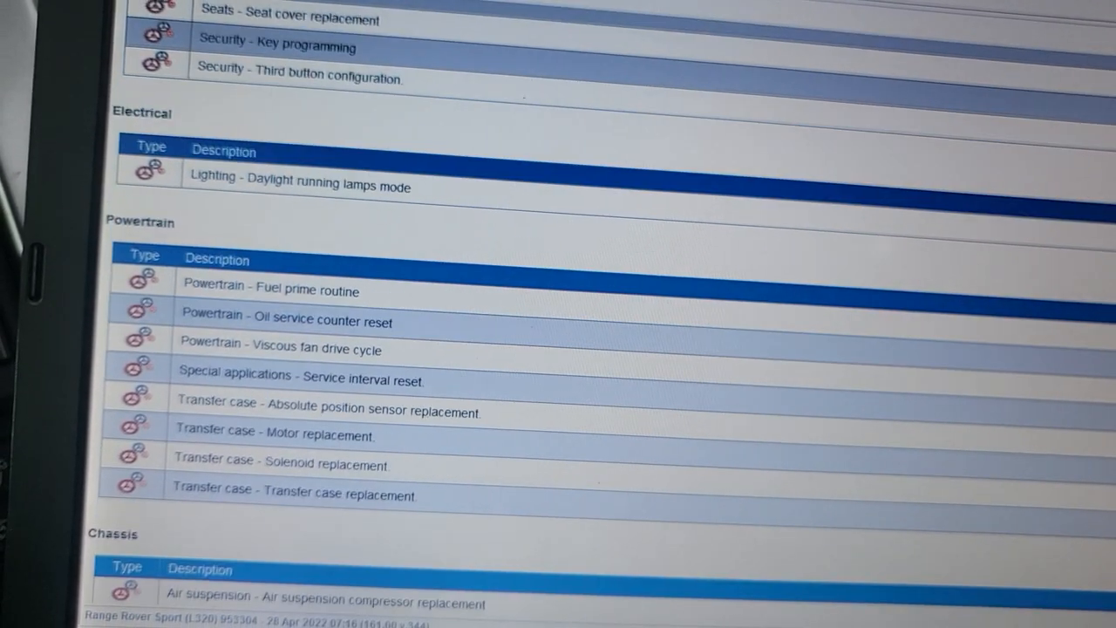
scroll(down, 3)
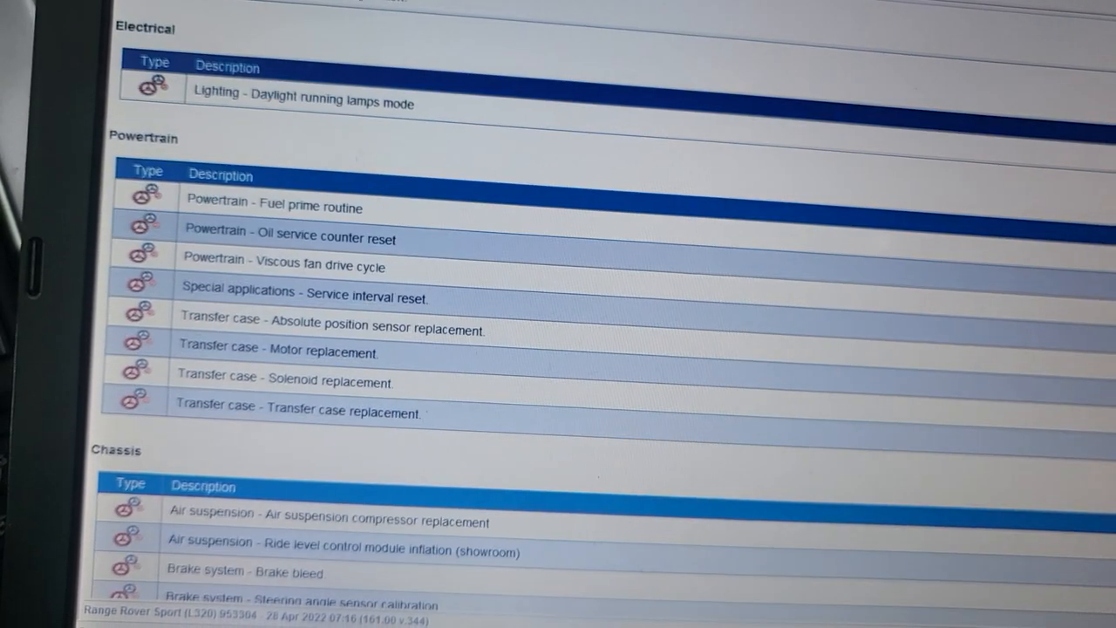
scroll(down, 3)
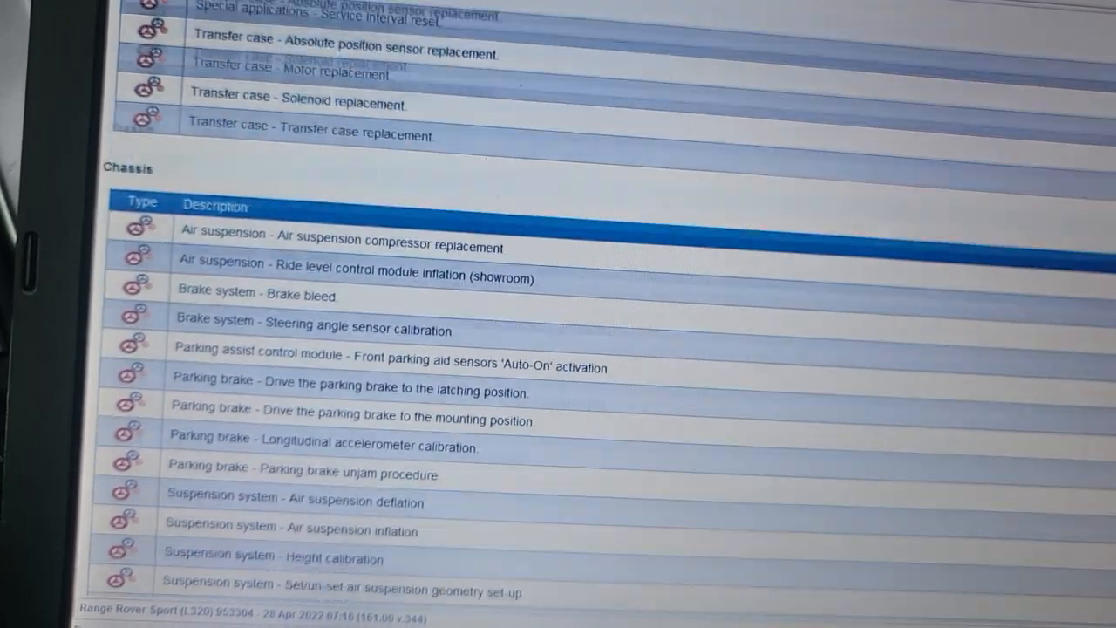
scroll(down, 3)
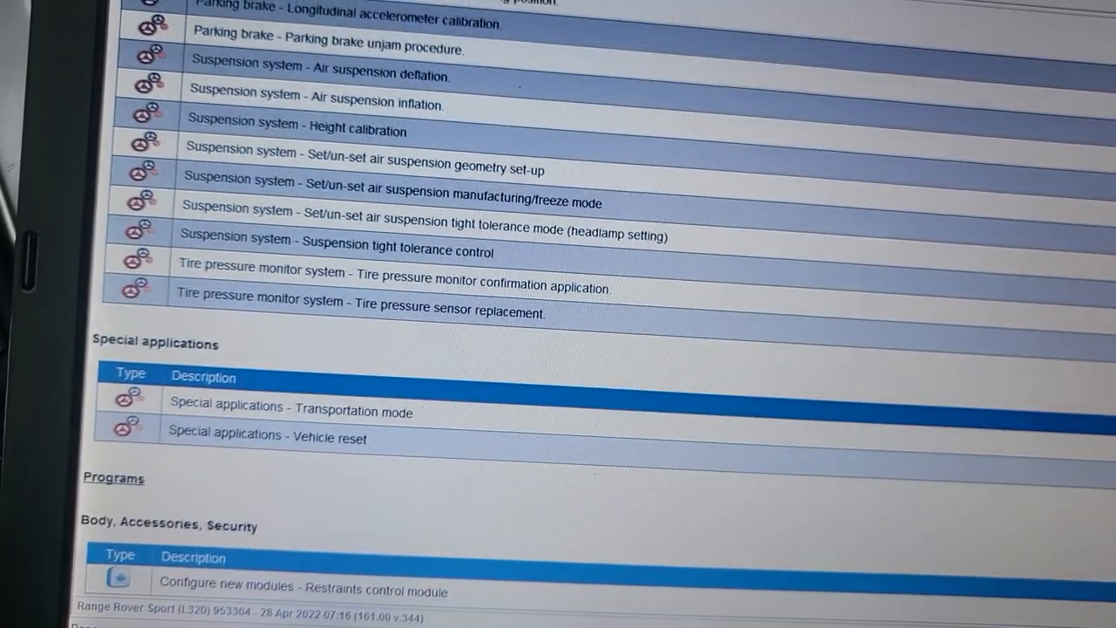
scroll(down, 3)
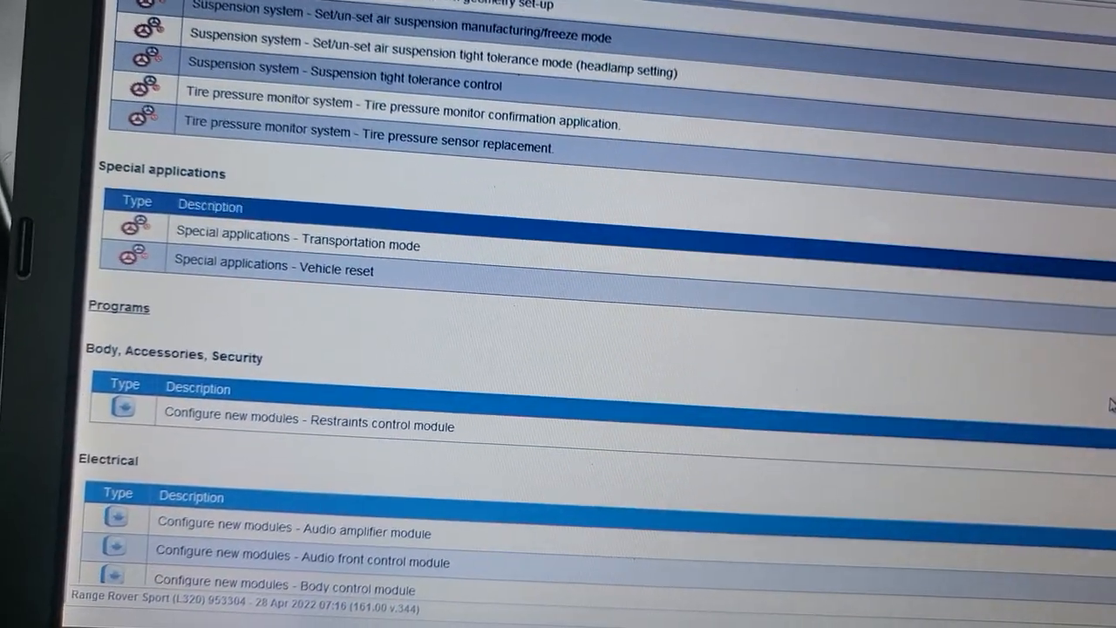
scroll(up, 3)
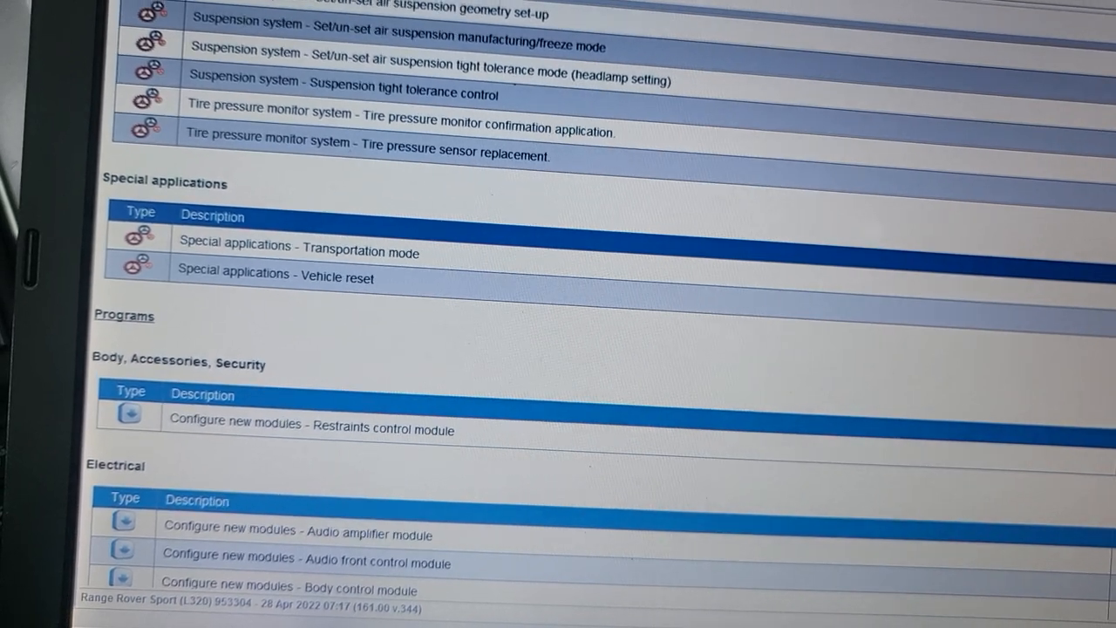
scroll(down, 3)
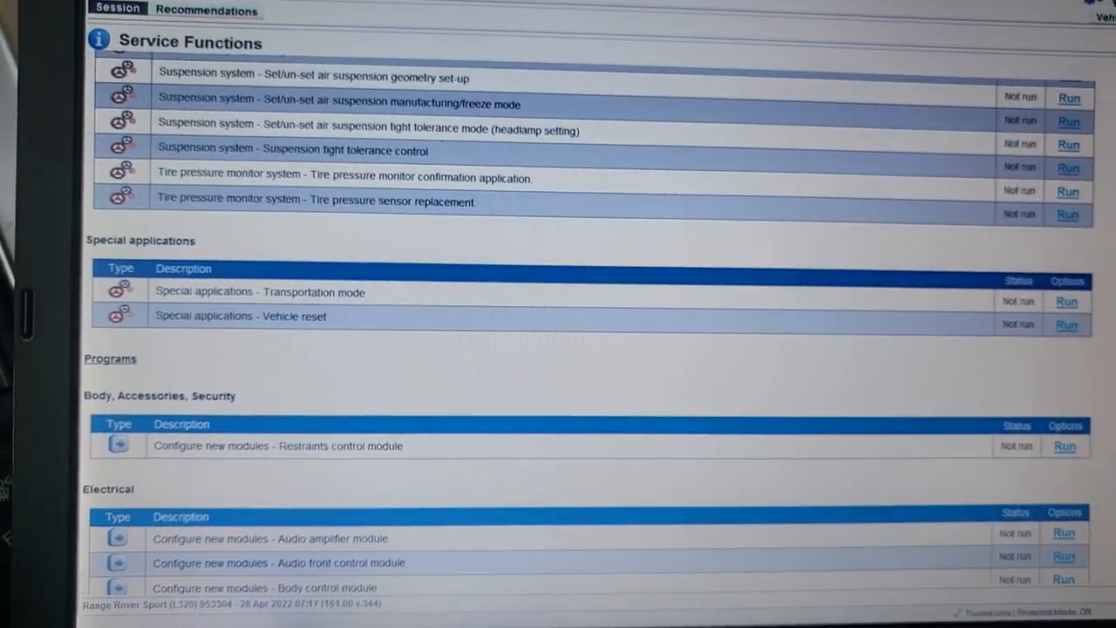
scroll(down, 3)
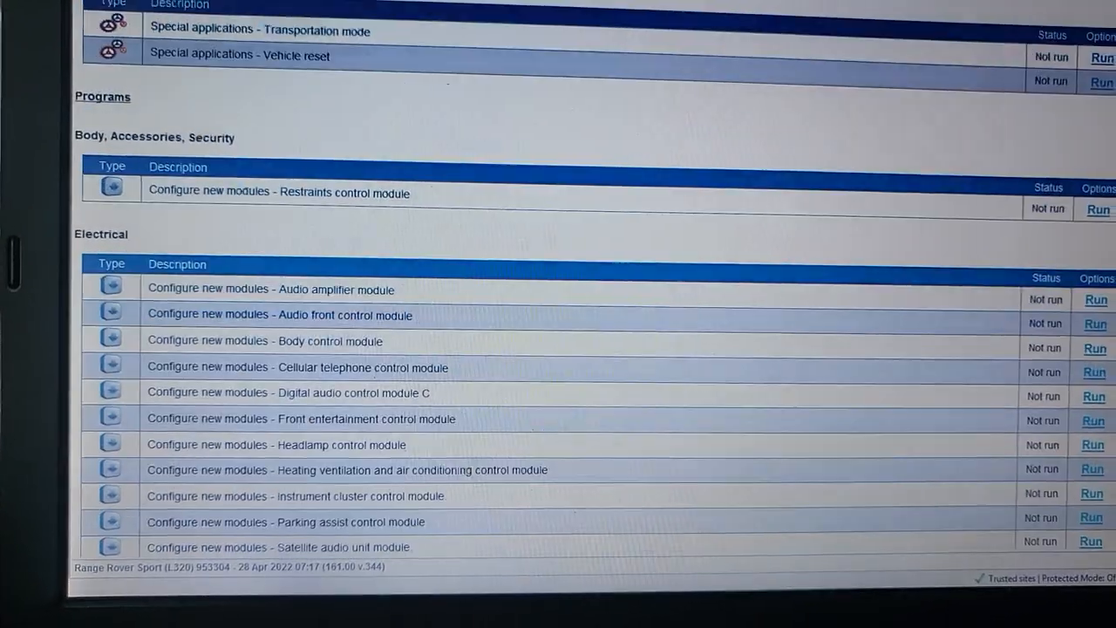
scroll(down, 3)
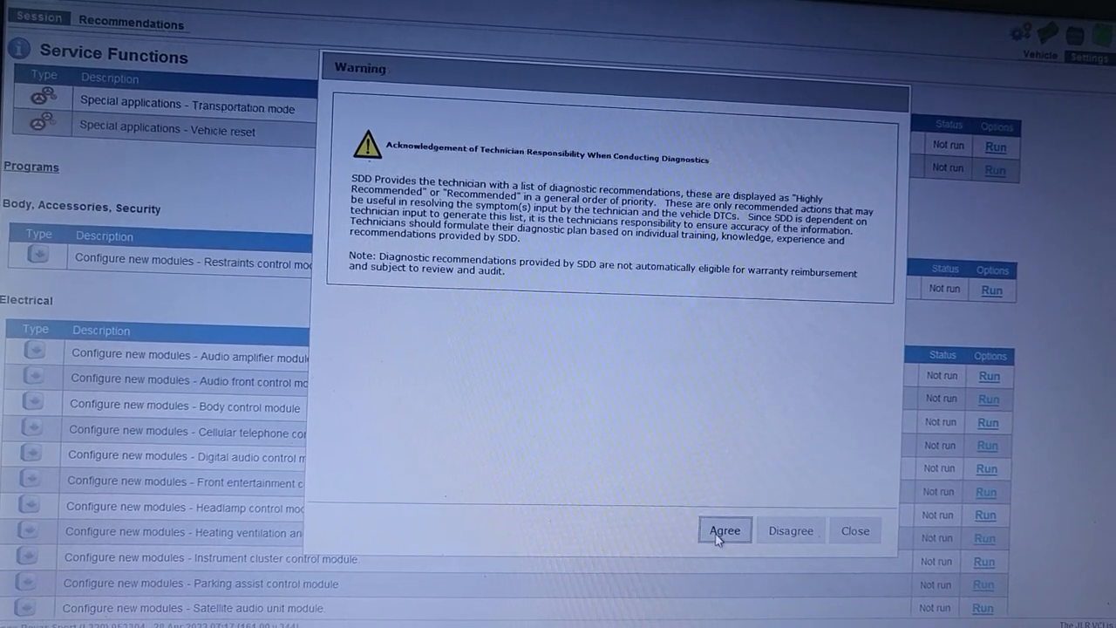
Agree to the technician responsibility warning so the configuration routine starts.
click(725, 530)
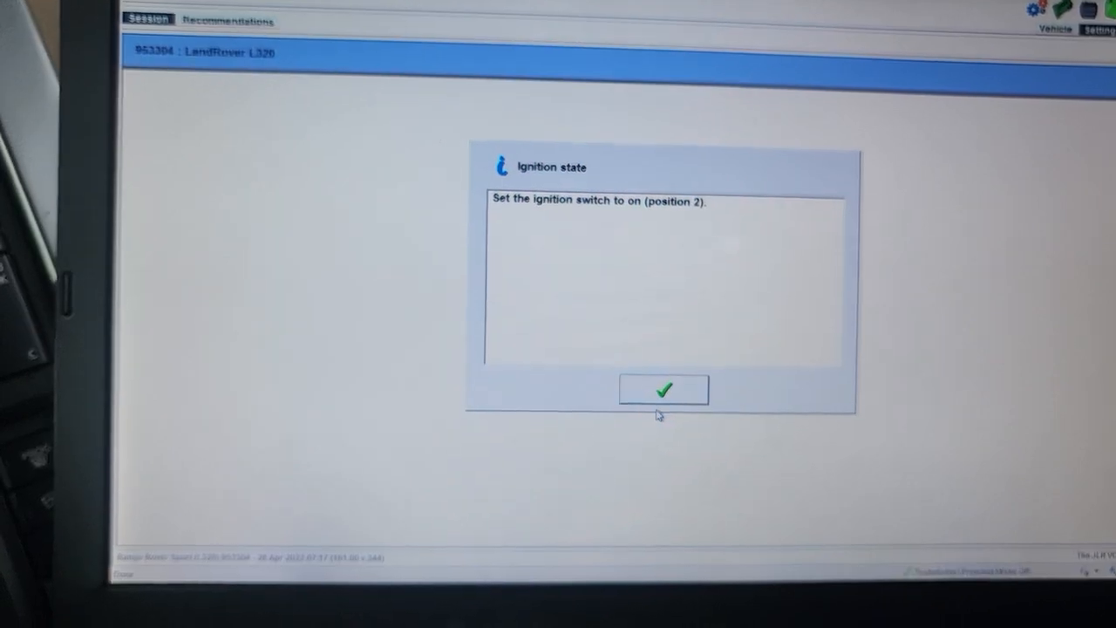
Confirm ignition on, accept the 13.44 V battery voltage check, and confirm ignition off.
click(663, 389)
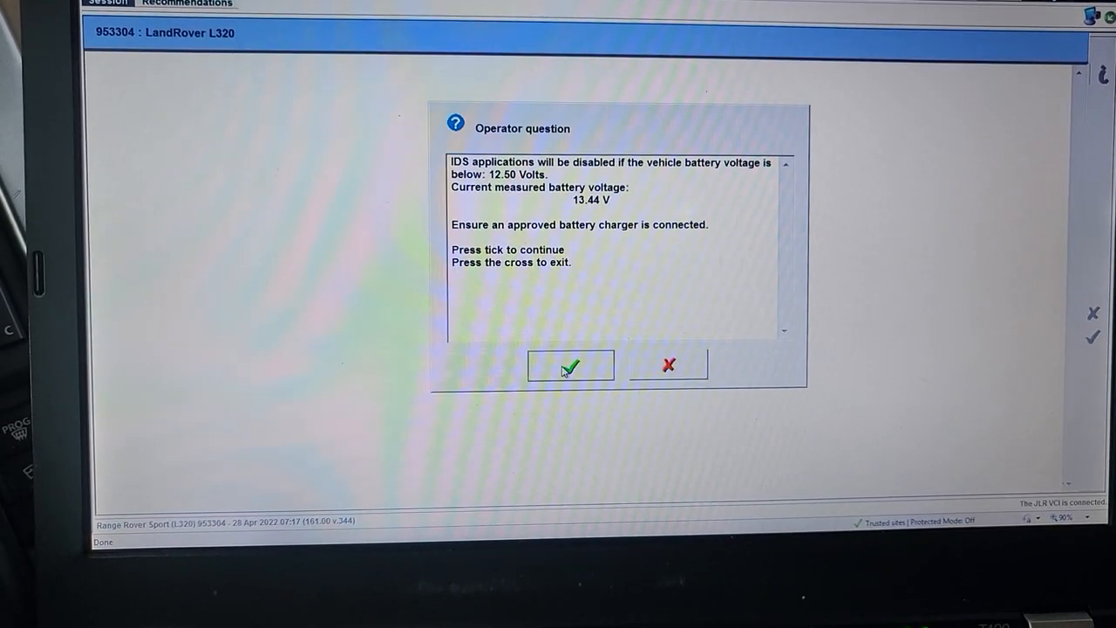
click(572, 364)
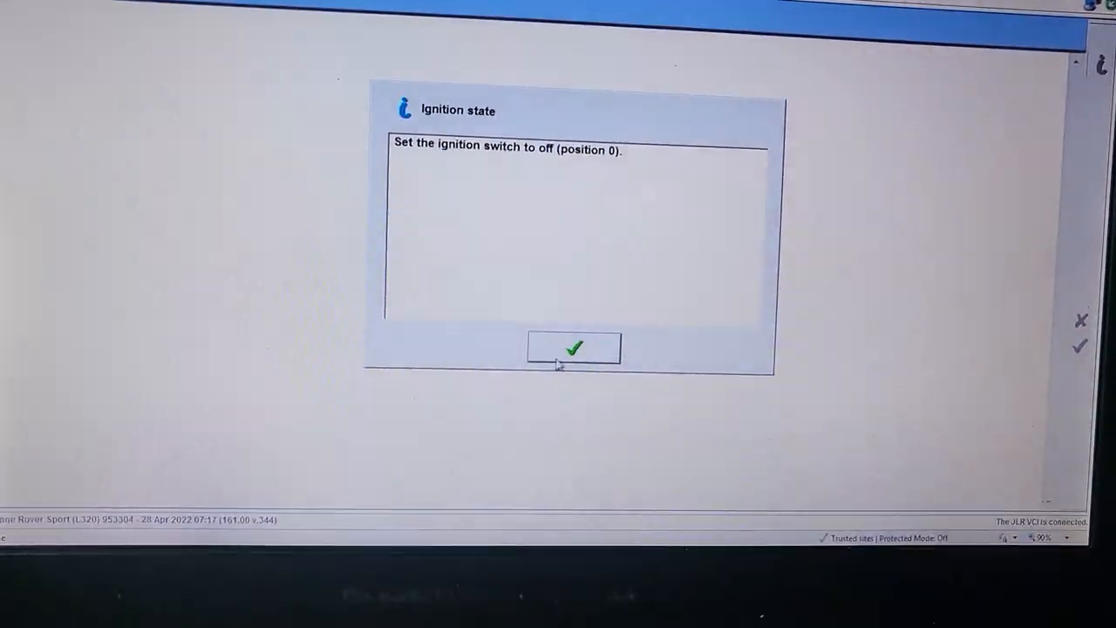
click(572, 349)
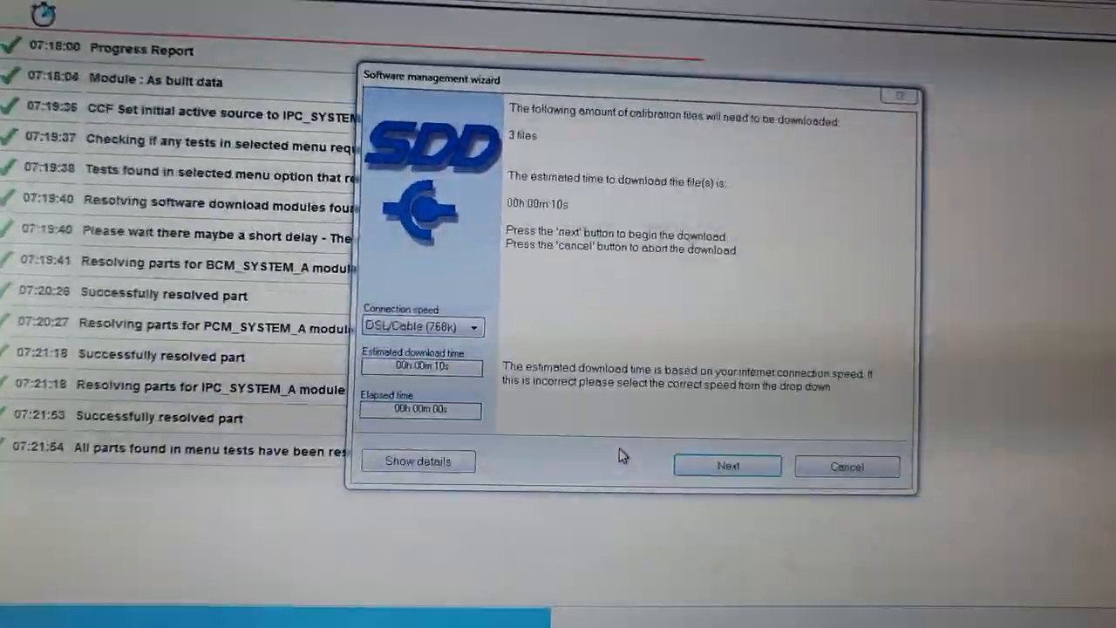
Download the three calibration files and finish the Software management wizard.
click(728, 464)
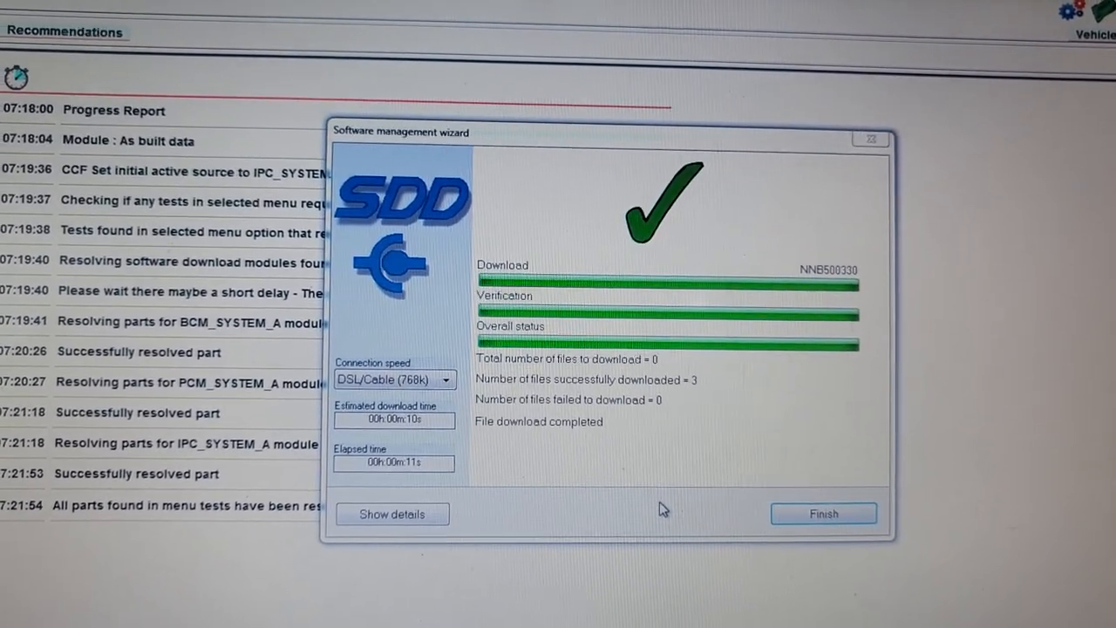
click(823, 513)
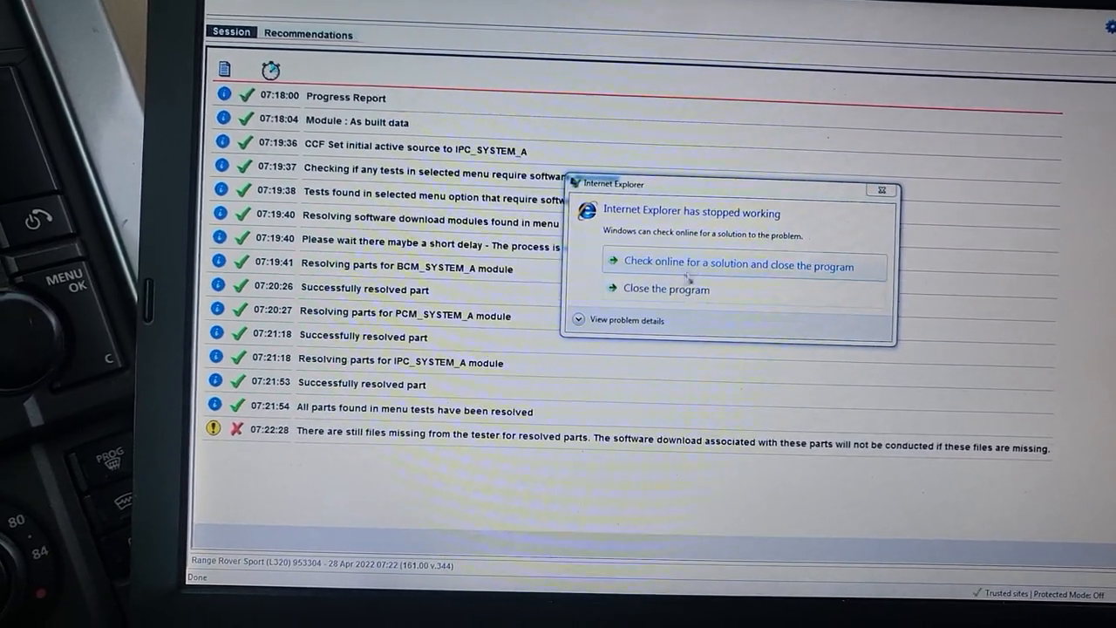
Dismiss the 'Internet Explorer has stopped working' notice to resume the configure new modules routine.
click(667, 290)
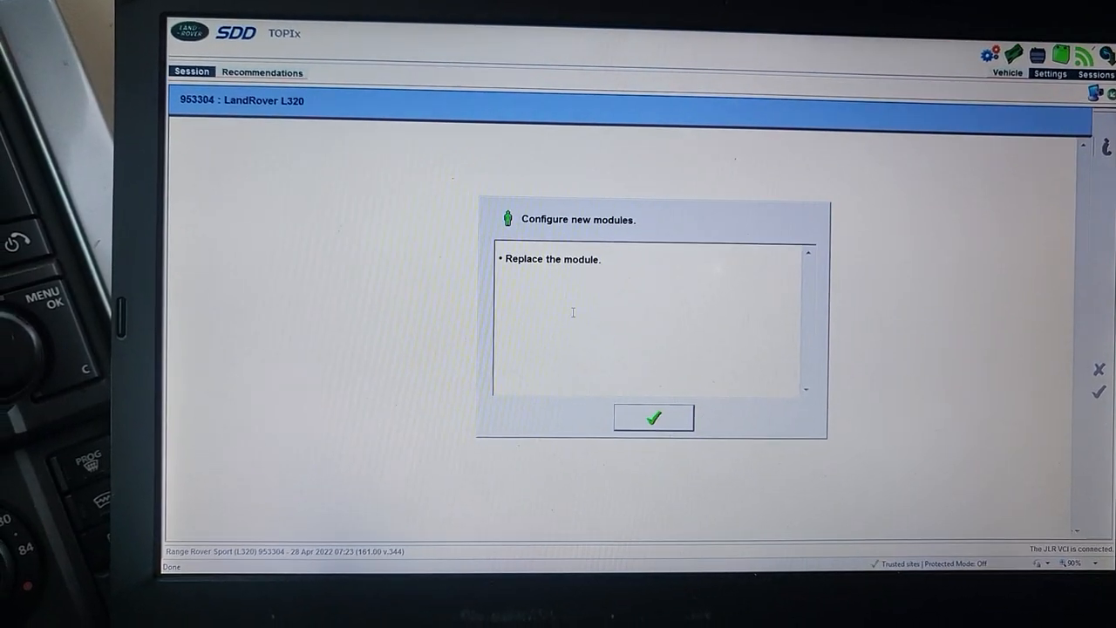
Acknowledge the module replacement, ignition-on, battery voltage check and ignition-off prompts in turn.
click(654, 417)
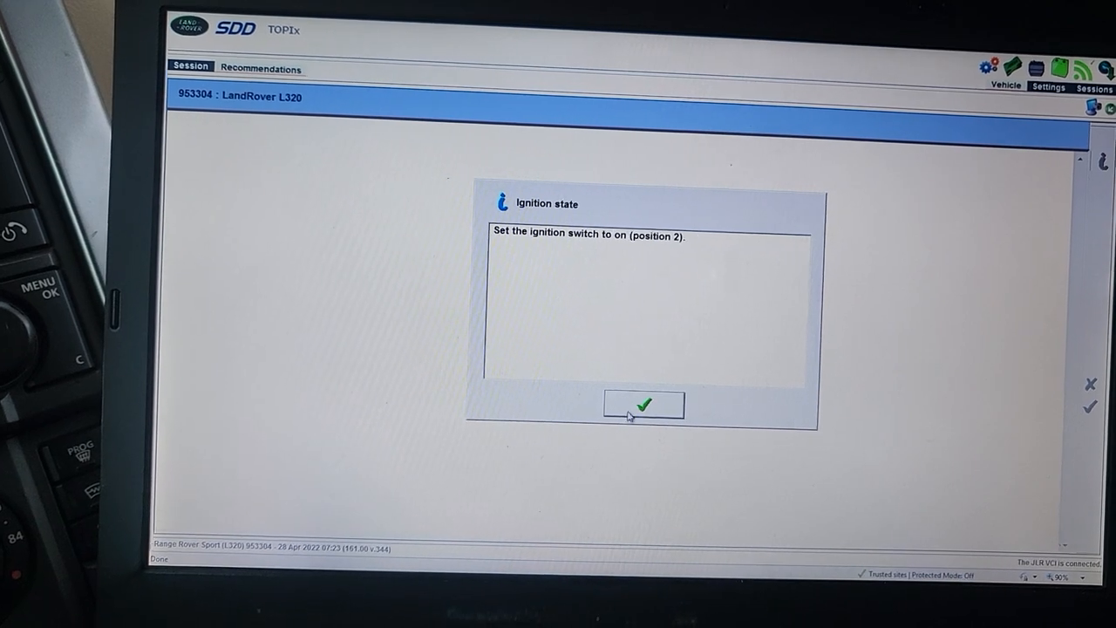
click(643, 404)
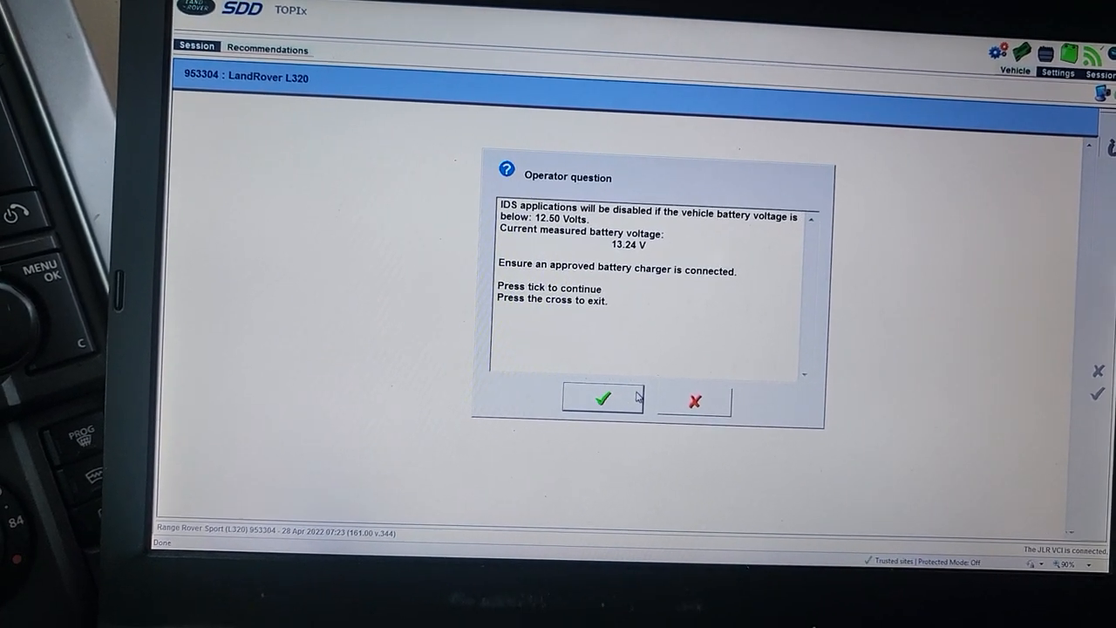
click(601, 398)
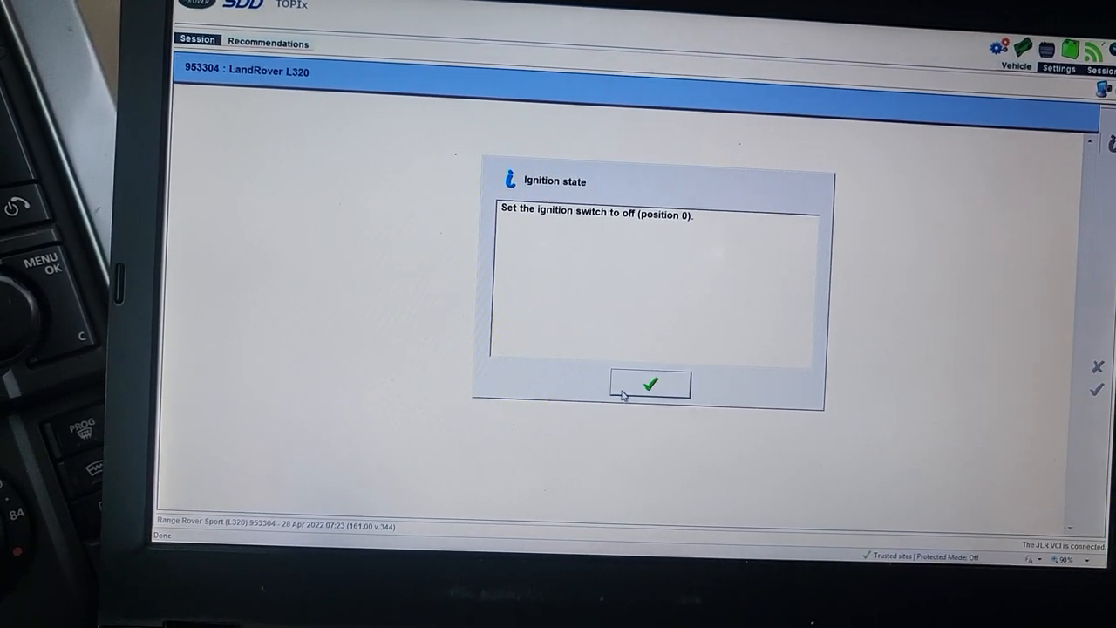
click(649, 386)
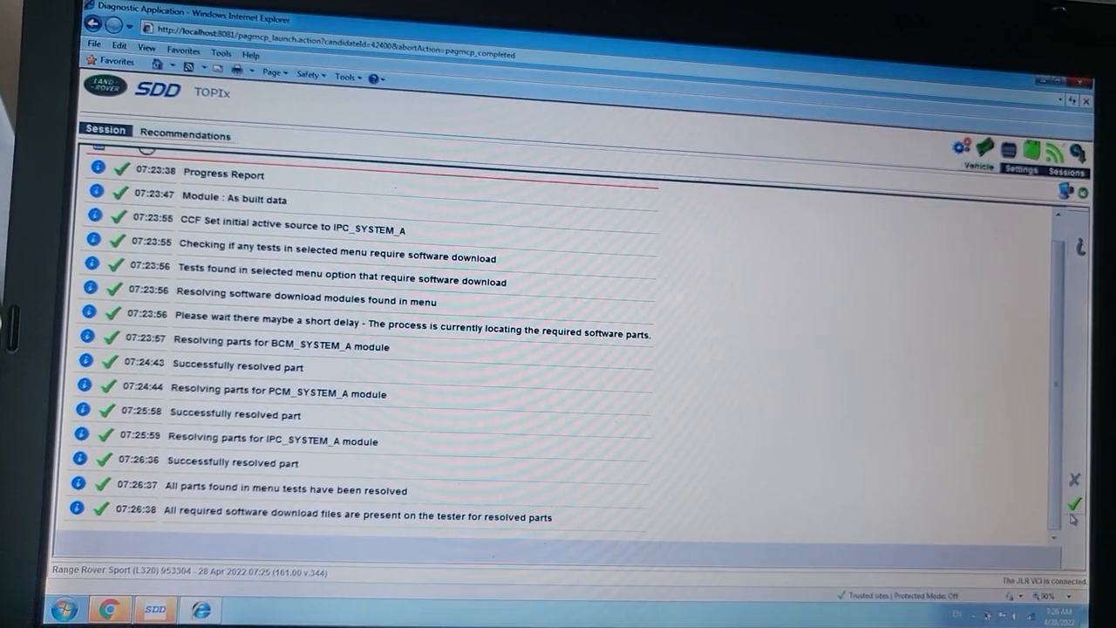
Continue past the file check and accept the body control module no-immobilisation notice so the download runs.
click(1074, 503)
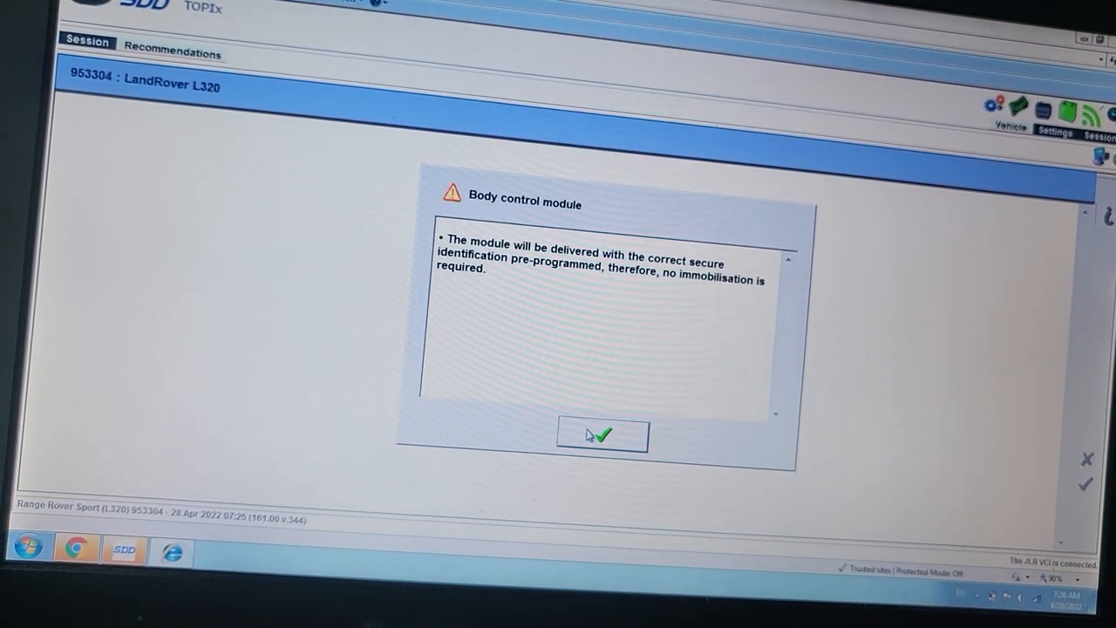
click(601, 436)
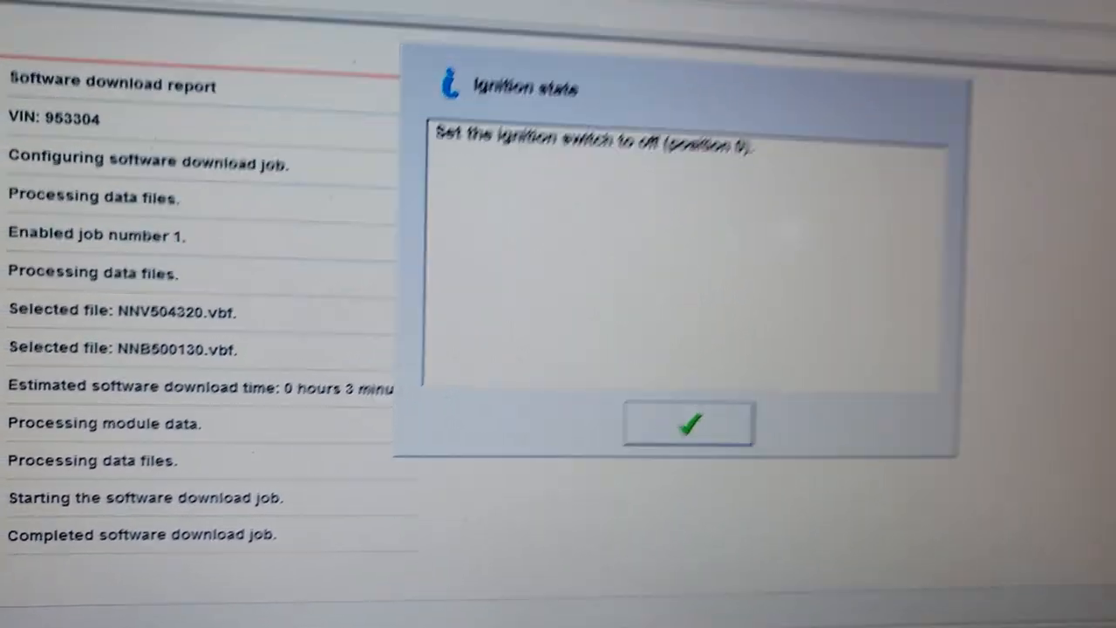
Confirm ignition off and start a new session that reads VIN 953304 up to the ignition-on prompt.
click(687, 424)
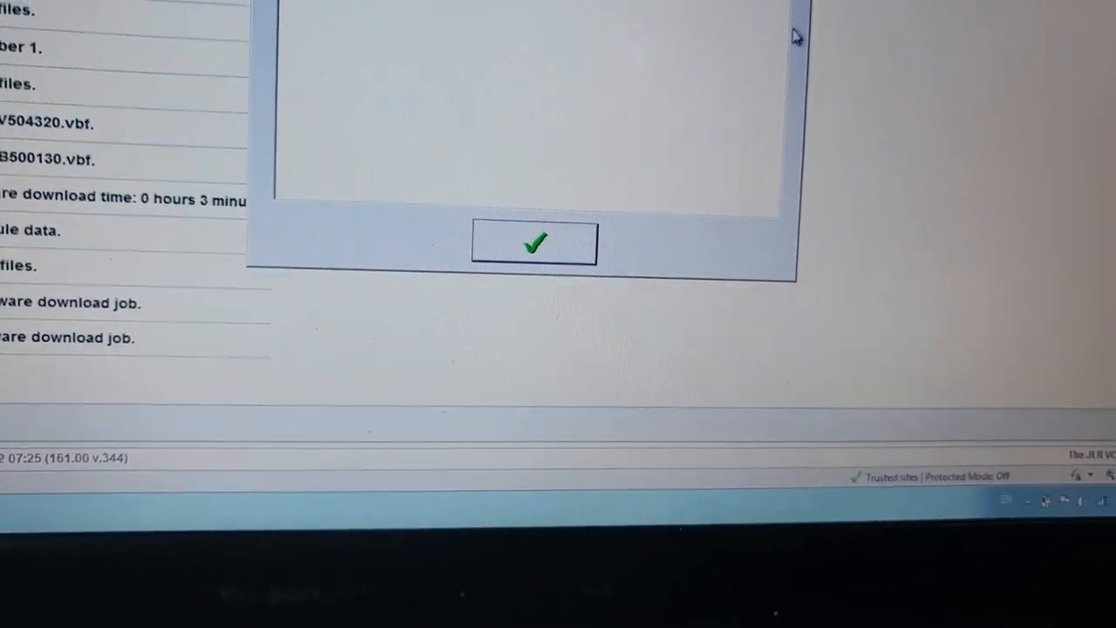
click(534, 242)
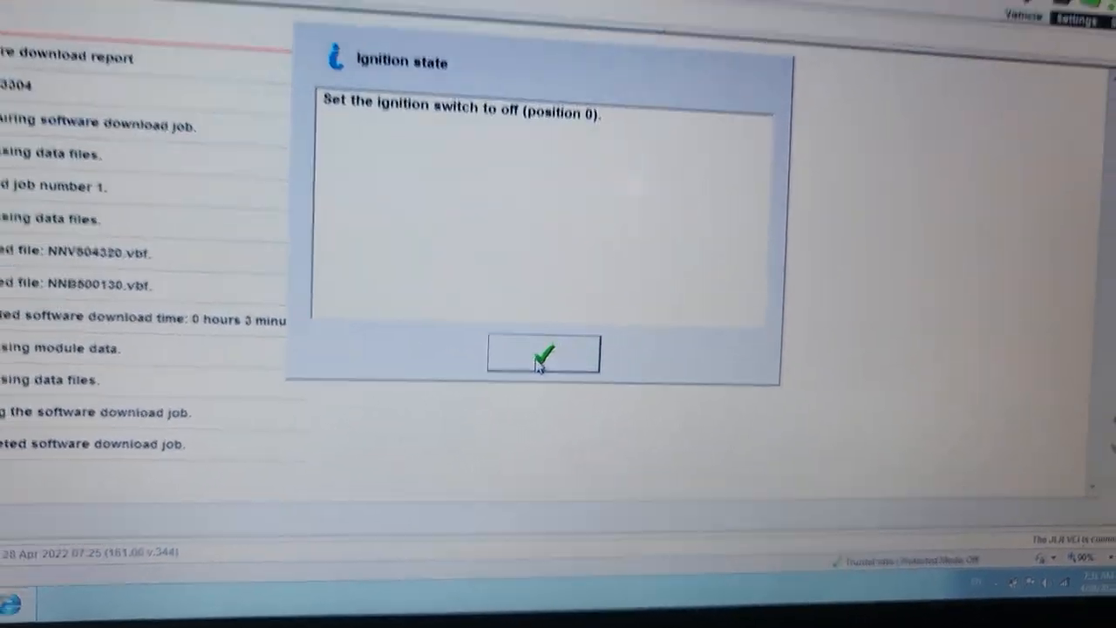
click(545, 356)
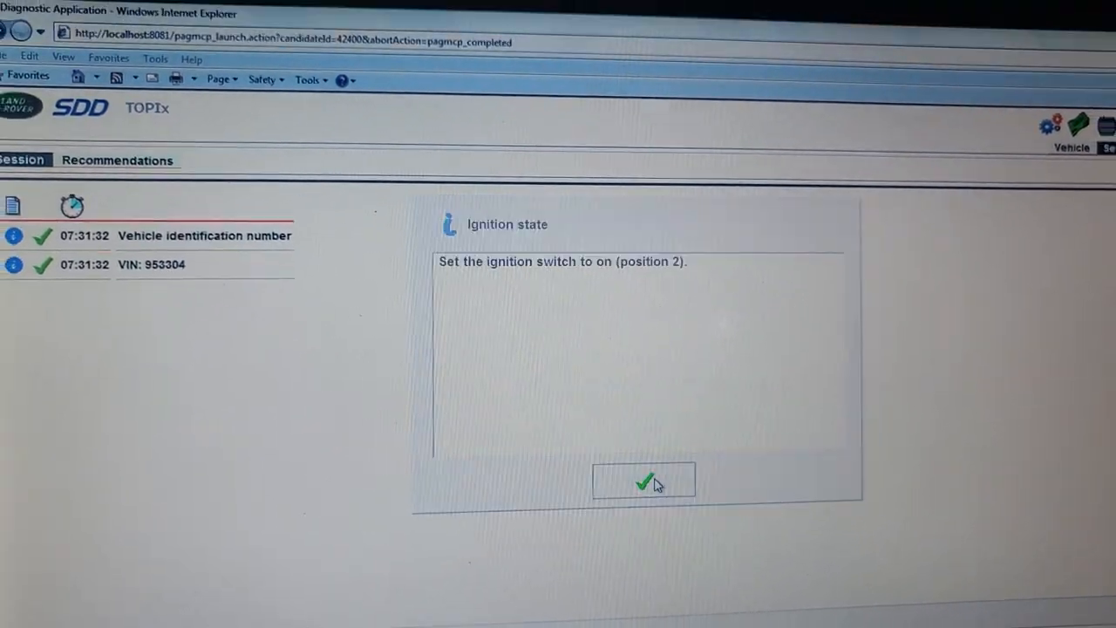
Confirm the ignition is on and review the network test log listing the responding modules.
click(644, 482)
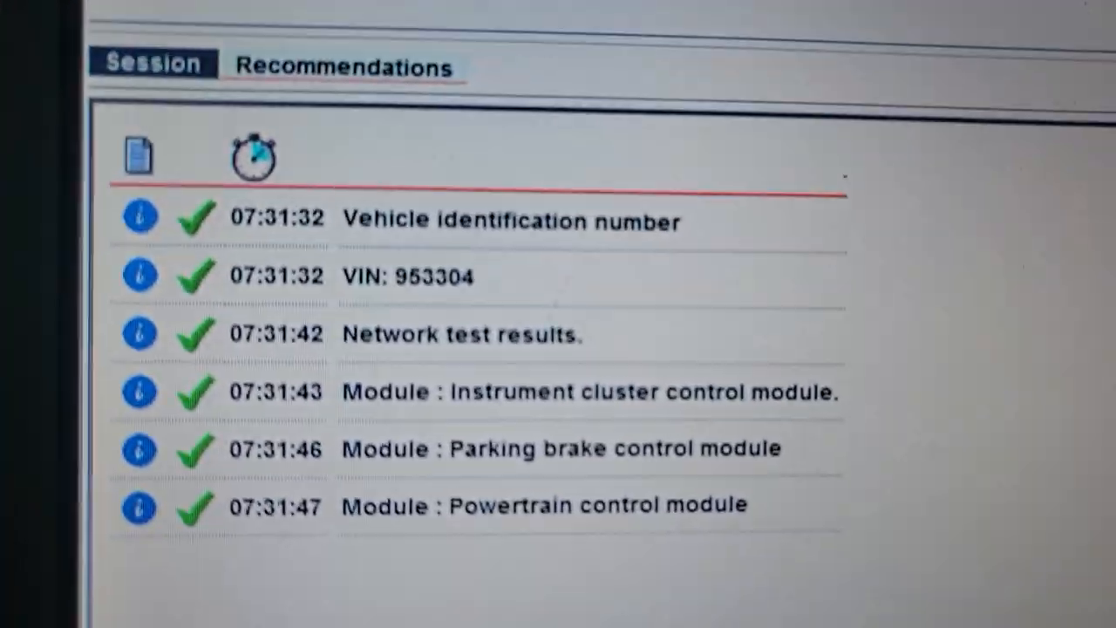
scroll(down, 3)
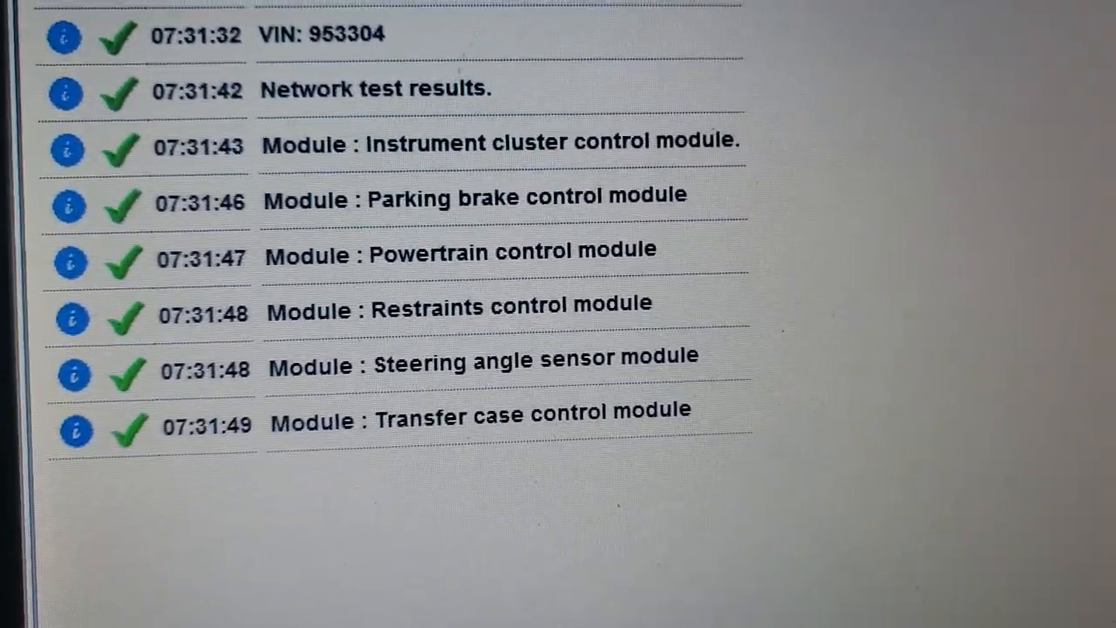